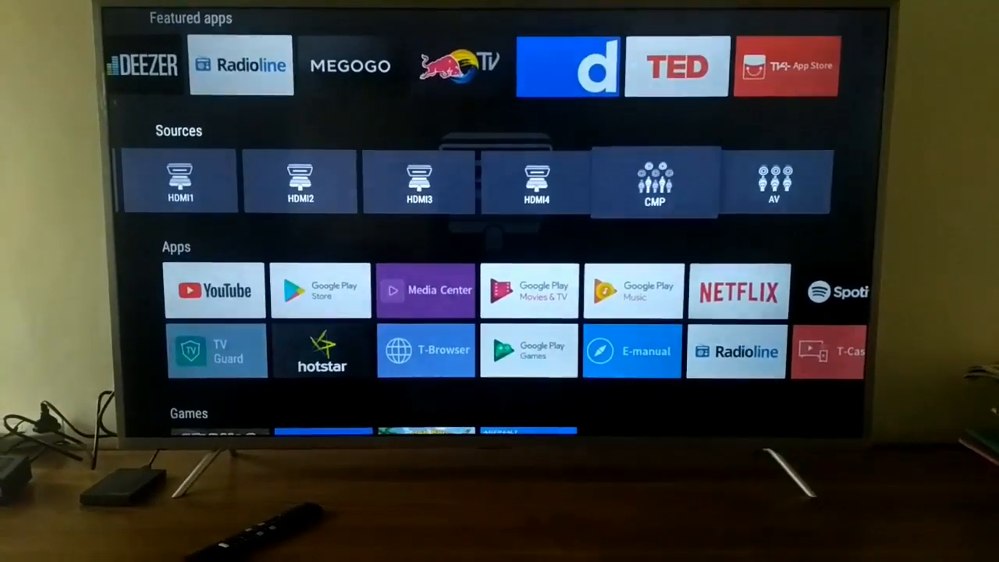
# Step: Browse the home screen rows
pyautogui.scroll(-3)
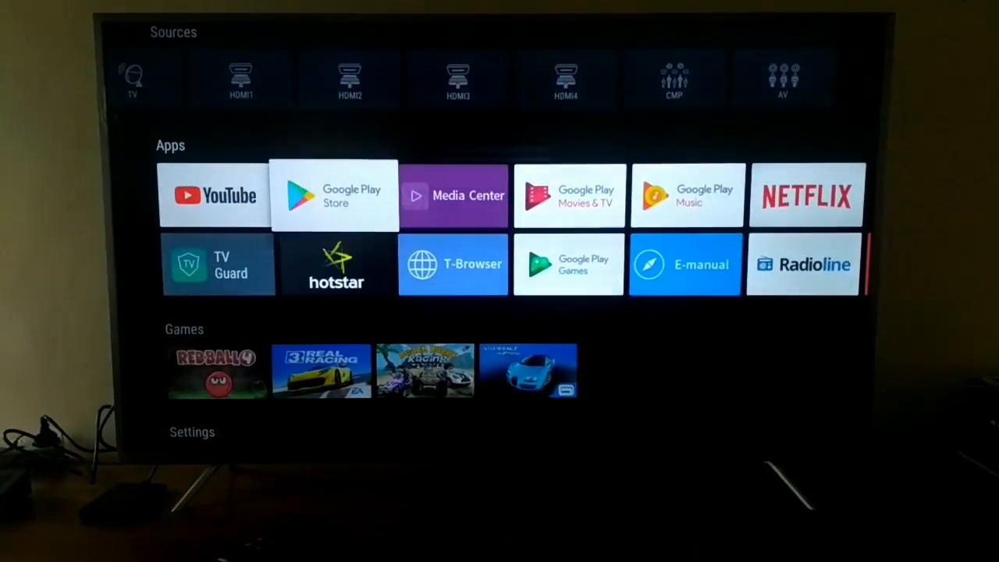
pyautogui.hscroll(3)
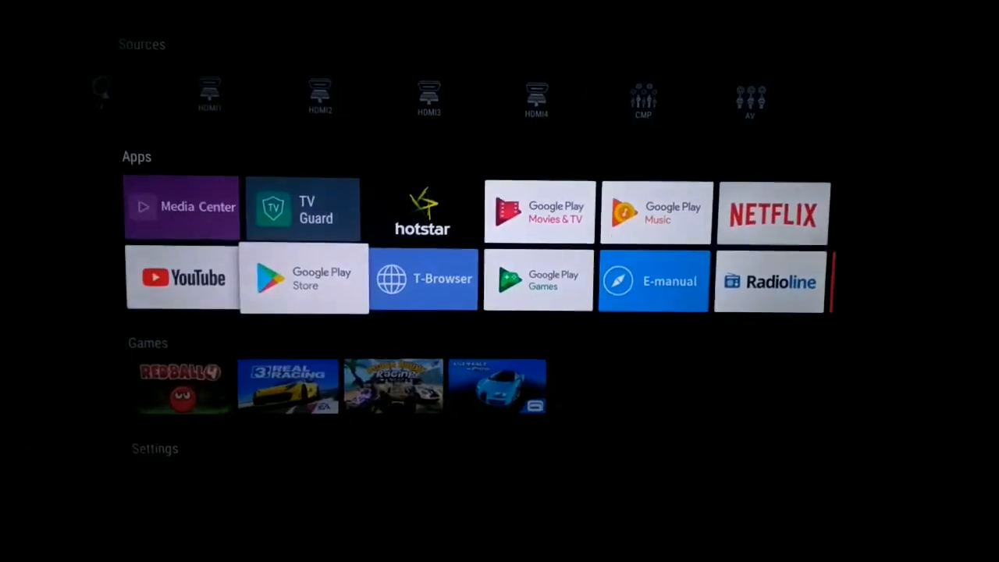
pyautogui.hscroll(3)
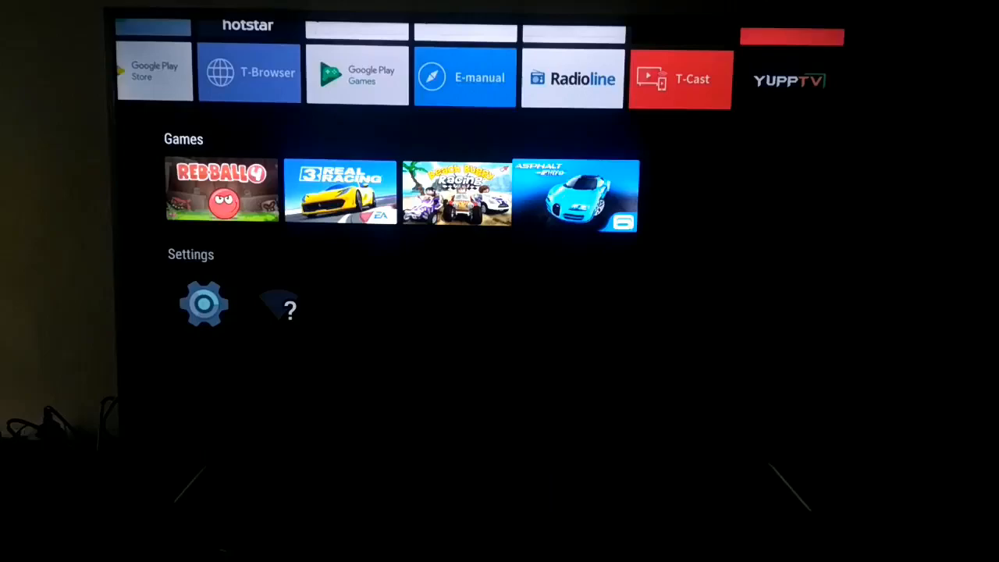
# Step: Open Settings and scroll the Device list down past About to Keyboard
pyautogui.click(204, 304)
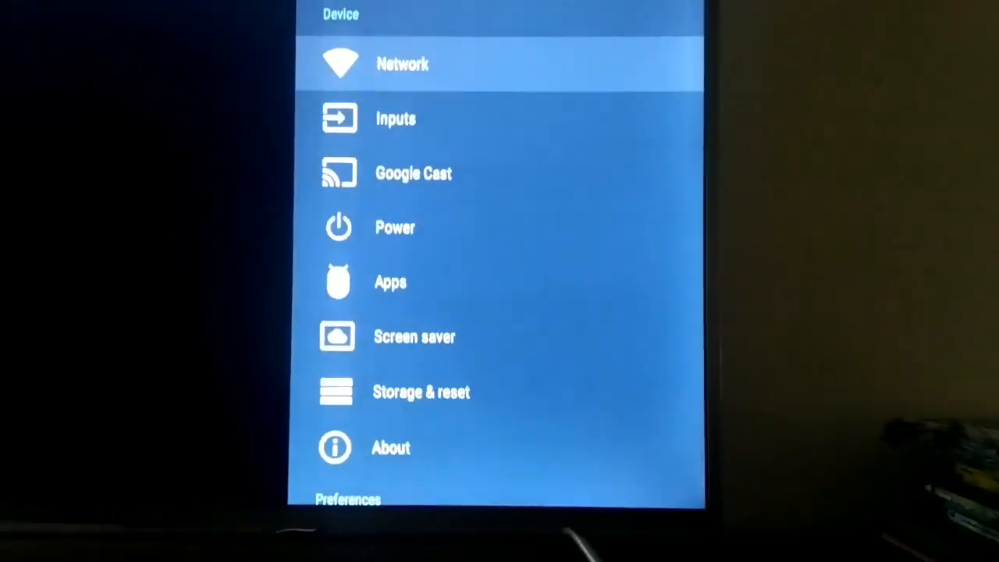
pyautogui.scroll(-3)
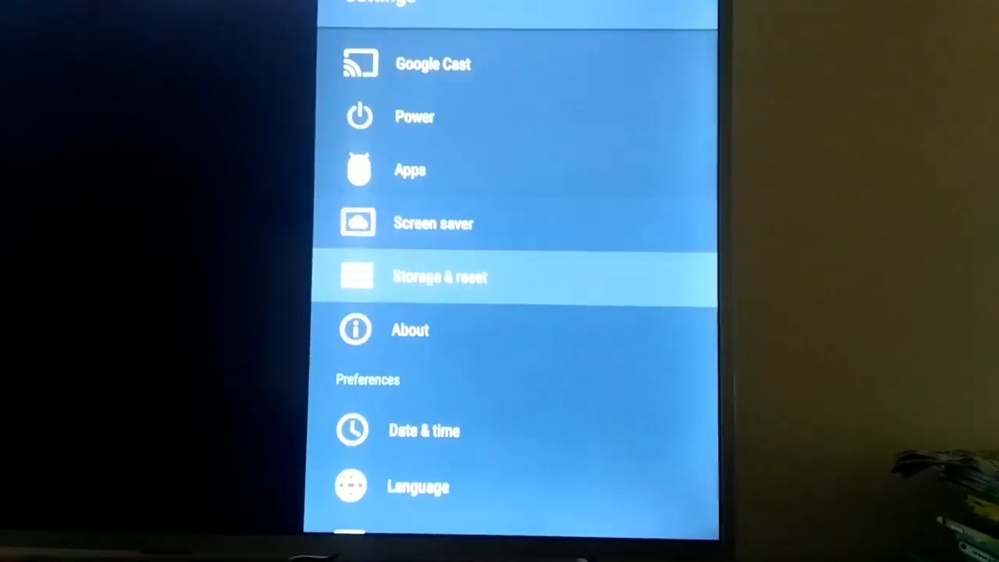
pyautogui.scroll(-3)
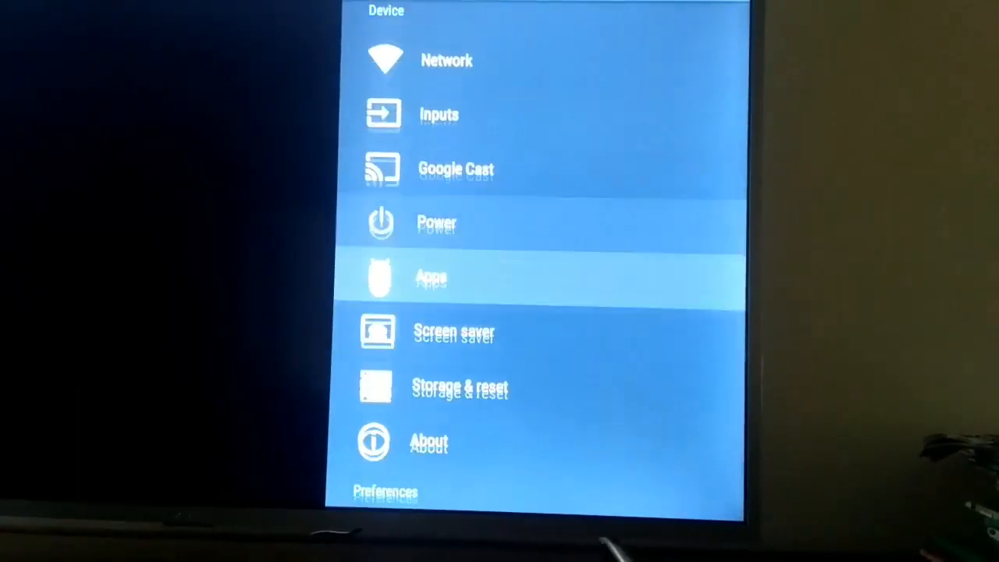
pyautogui.scroll(-3)
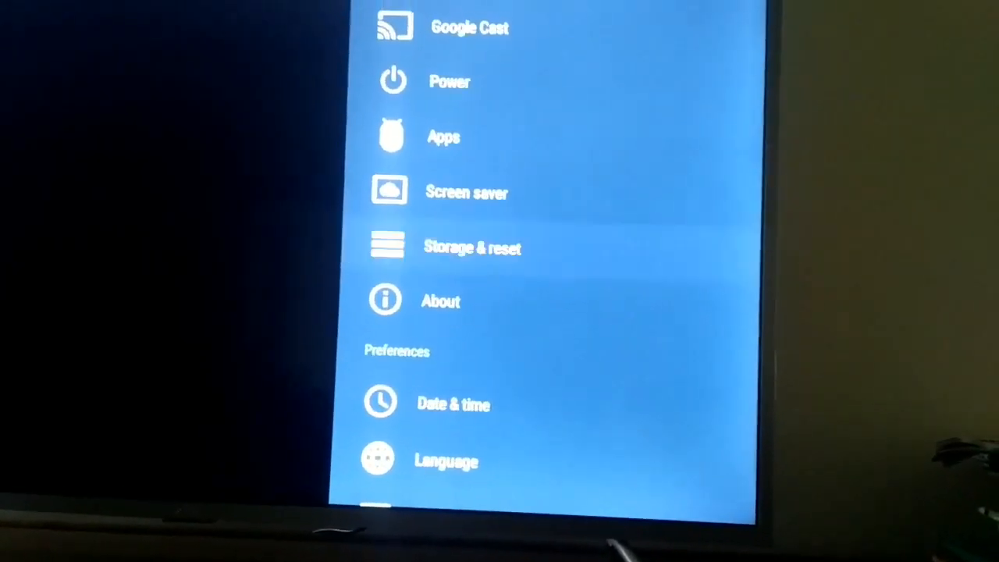
pyautogui.click(471, 249)
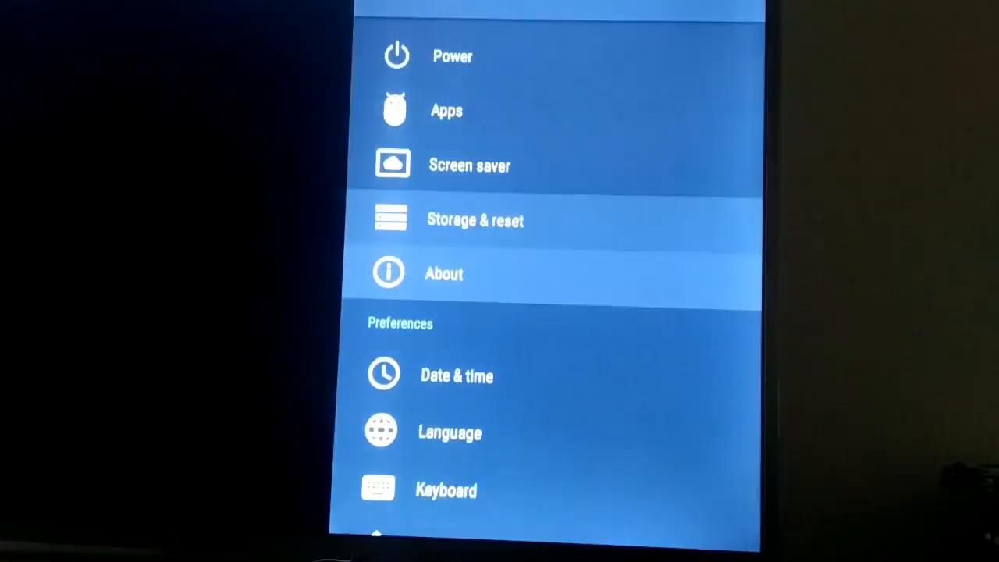
pyautogui.click(443, 274)
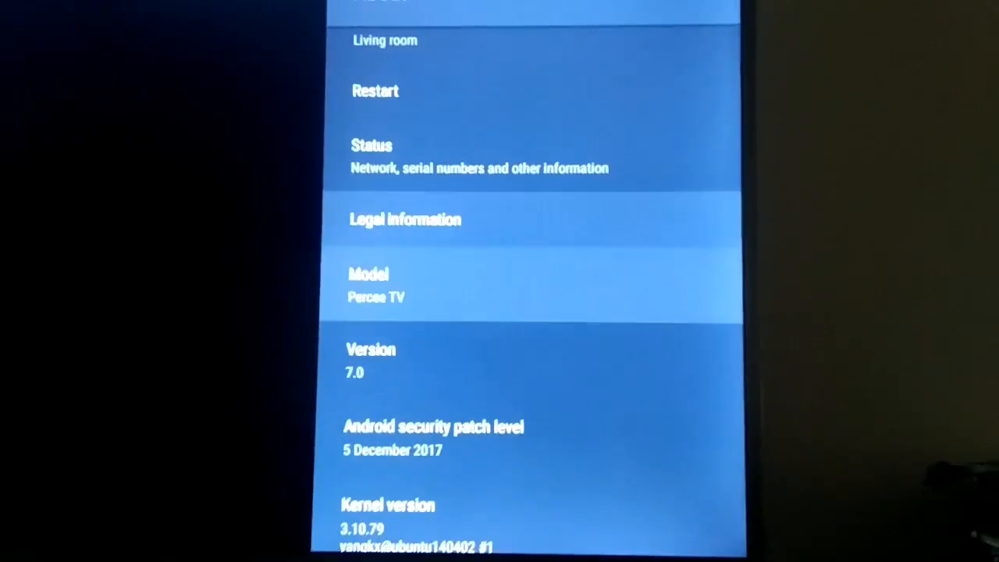
pyautogui.scroll(-3)
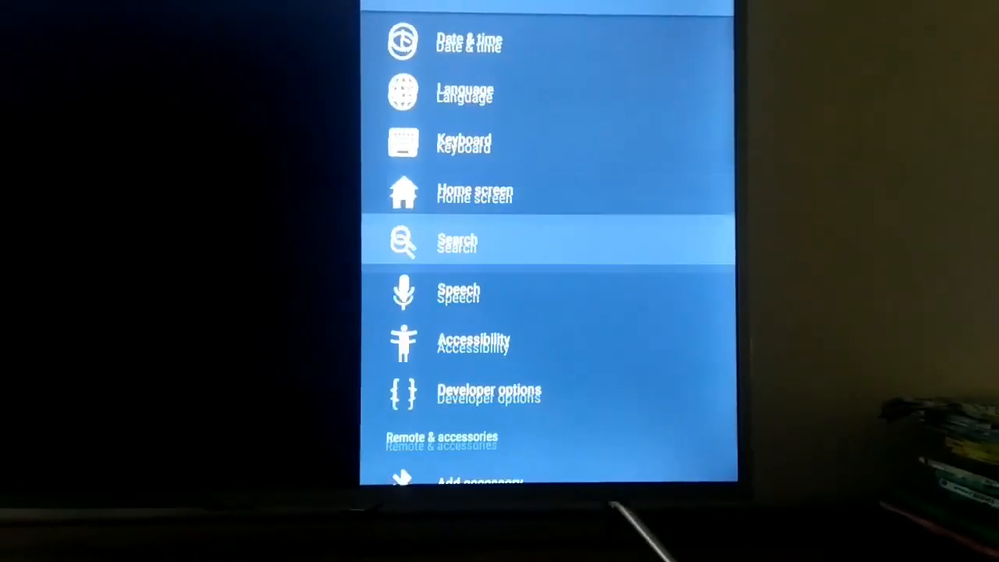
pyautogui.scroll(-3)
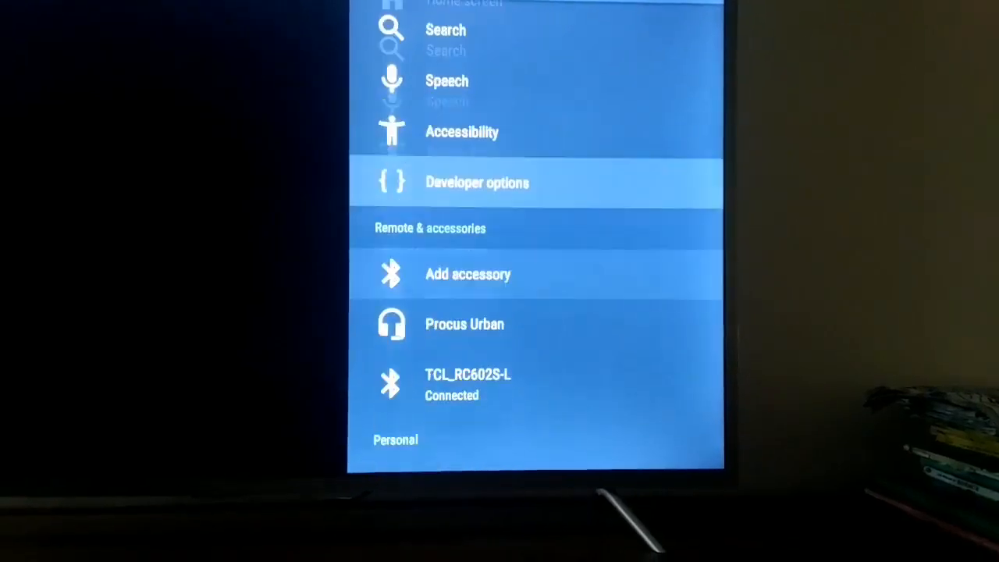
pyautogui.scroll(-3)
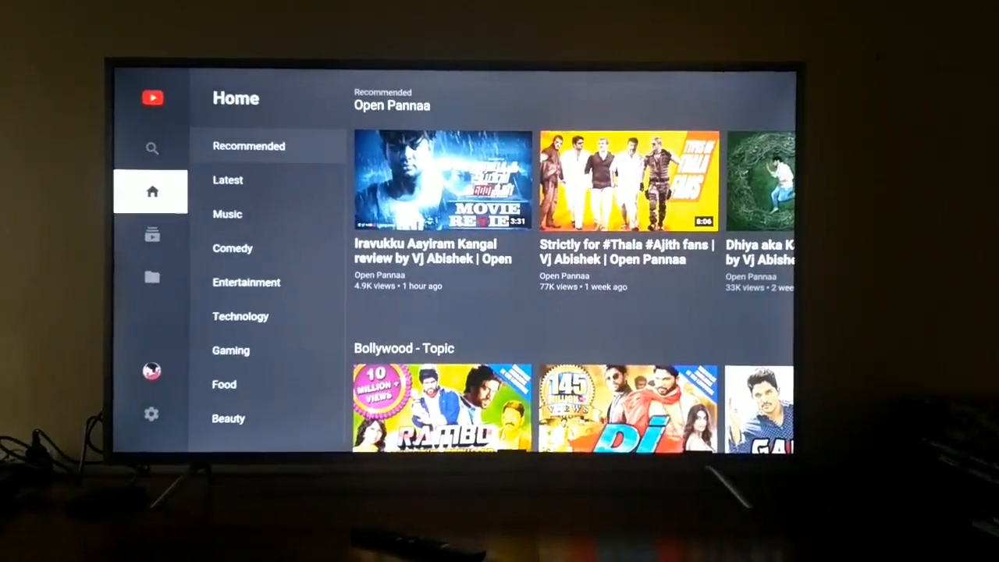
# Step: Start a YouTube search and enter 'h' with the on-screen keyboard
pyautogui.click(153, 148)
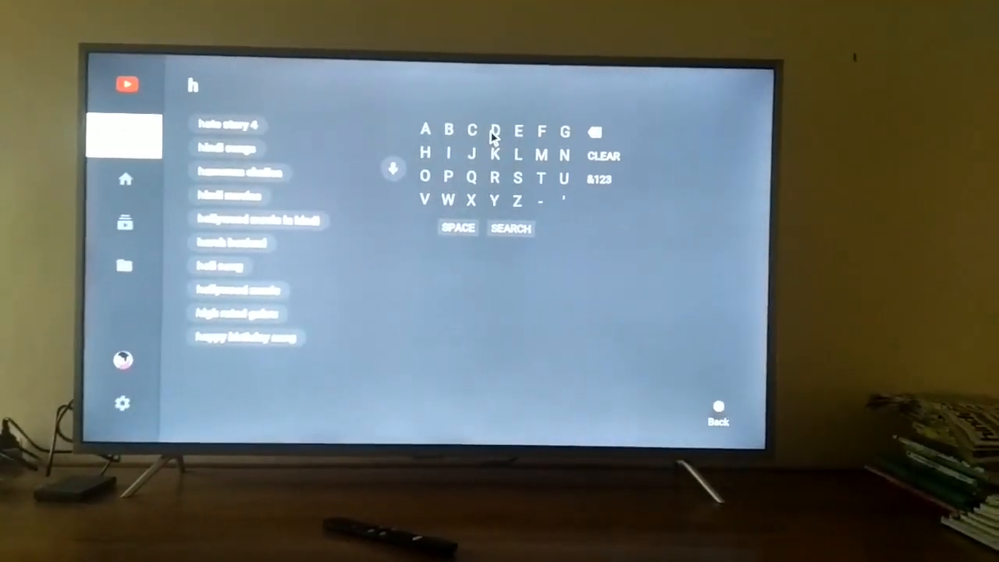
pyautogui.click(494, 129)
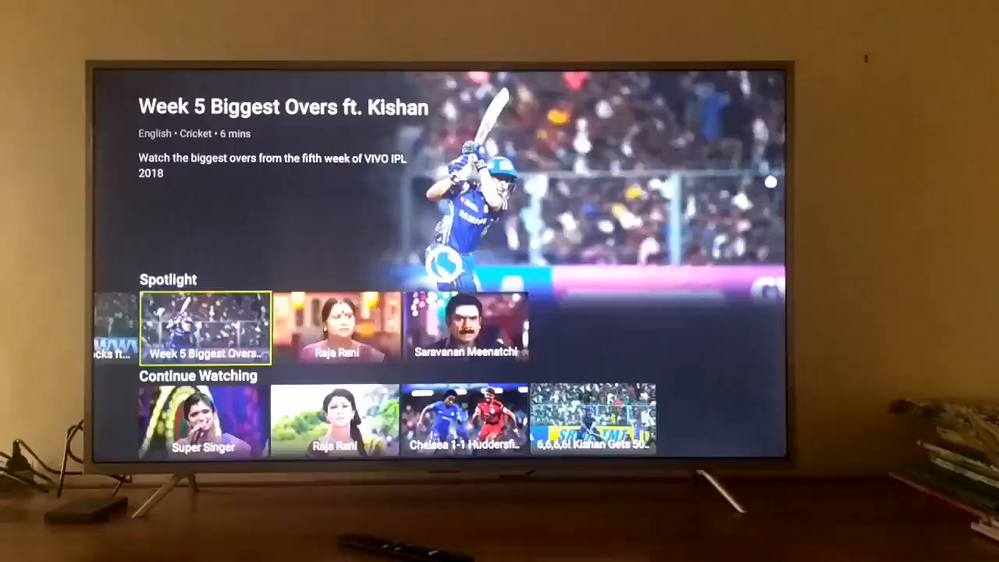
# Step: Launch Hotstar to its Spotlight and Continue Watching home page
pyautogui.click(205, 329)
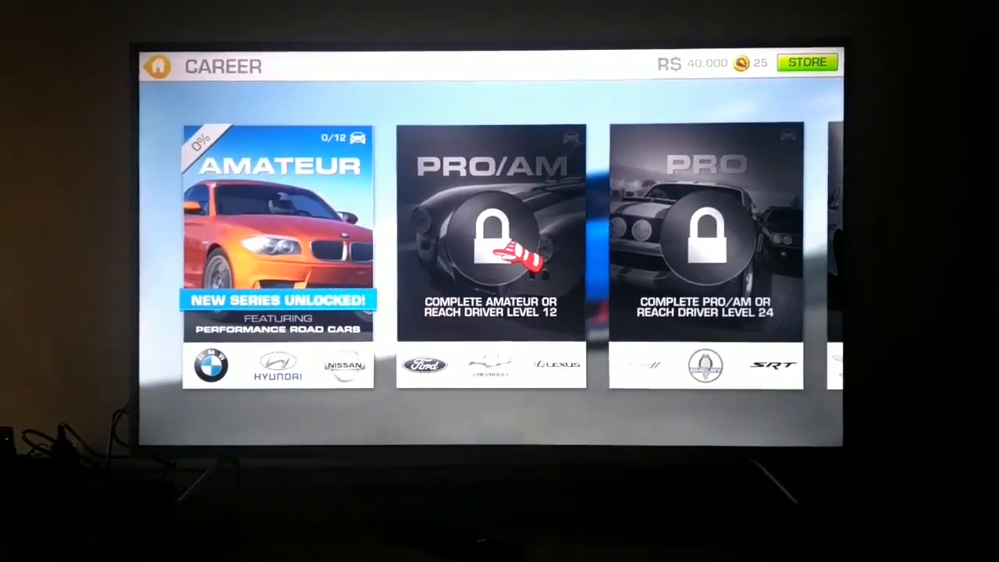
# Step: Enter the Amateur Orientation stage and buy the Nissan Silvia (S15), leaving 14,300 R$
pyautogui.click(490, 234)
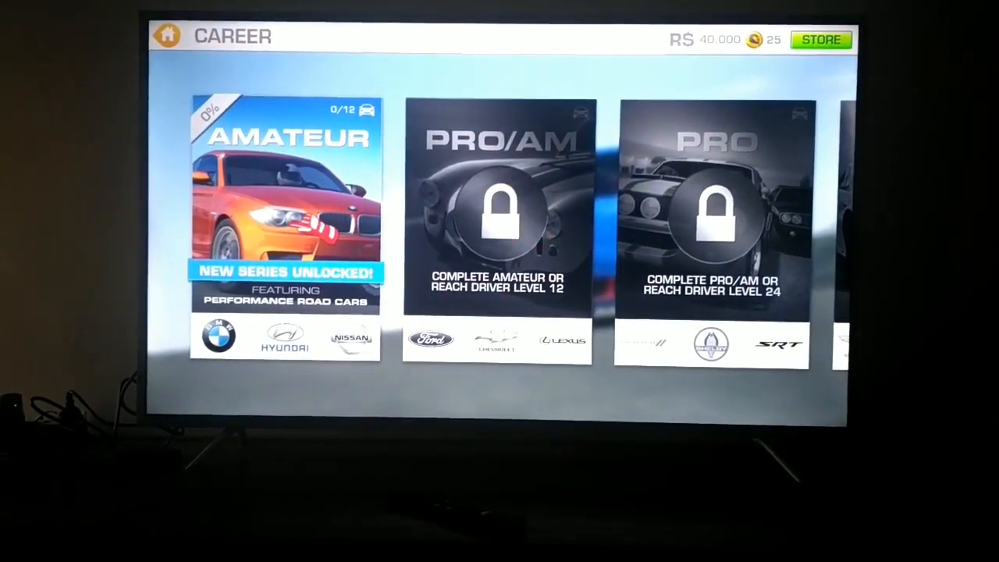
pyautogui.click(285, 207)
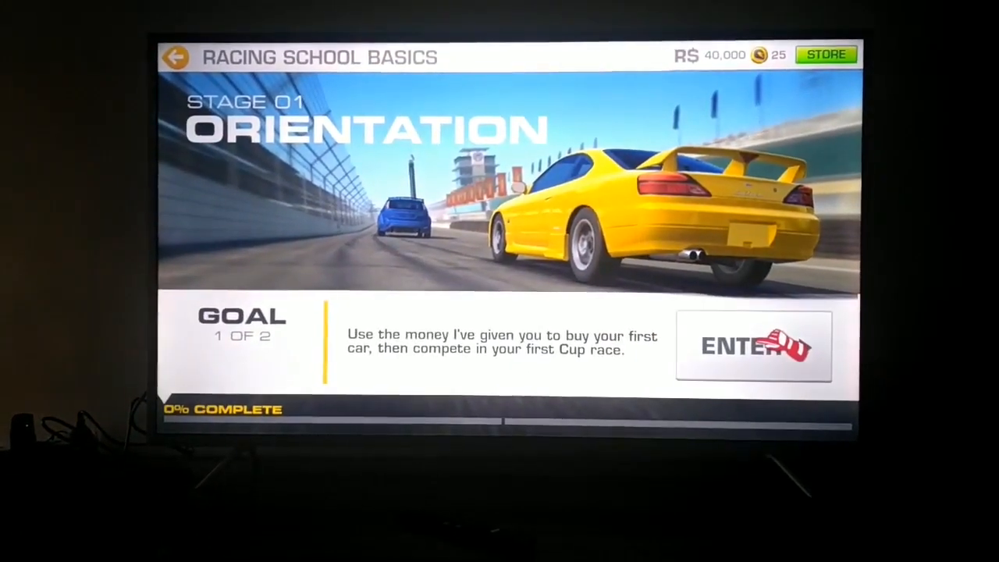
pyautogui.click(752, 346)
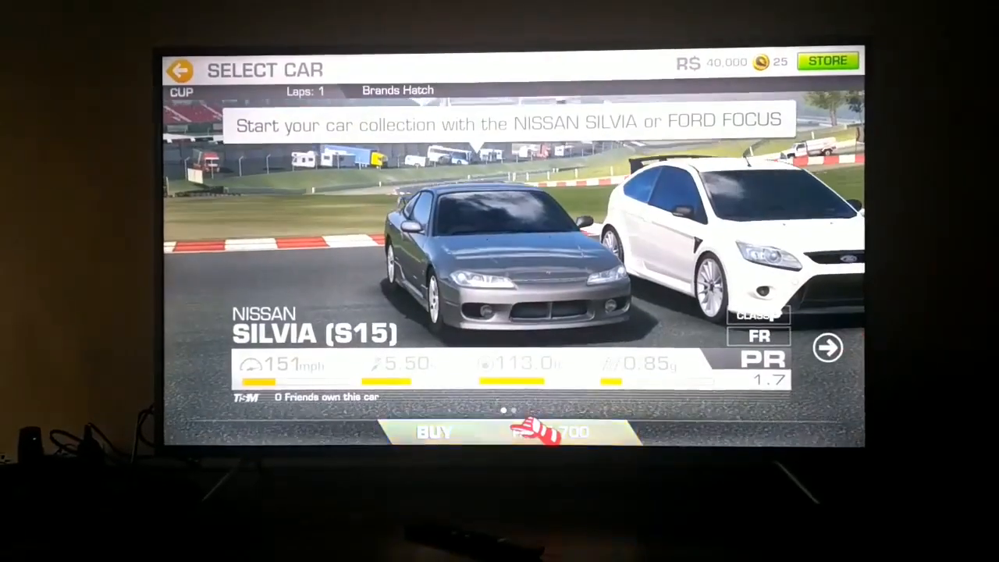
pyautogui.click(434, 431)
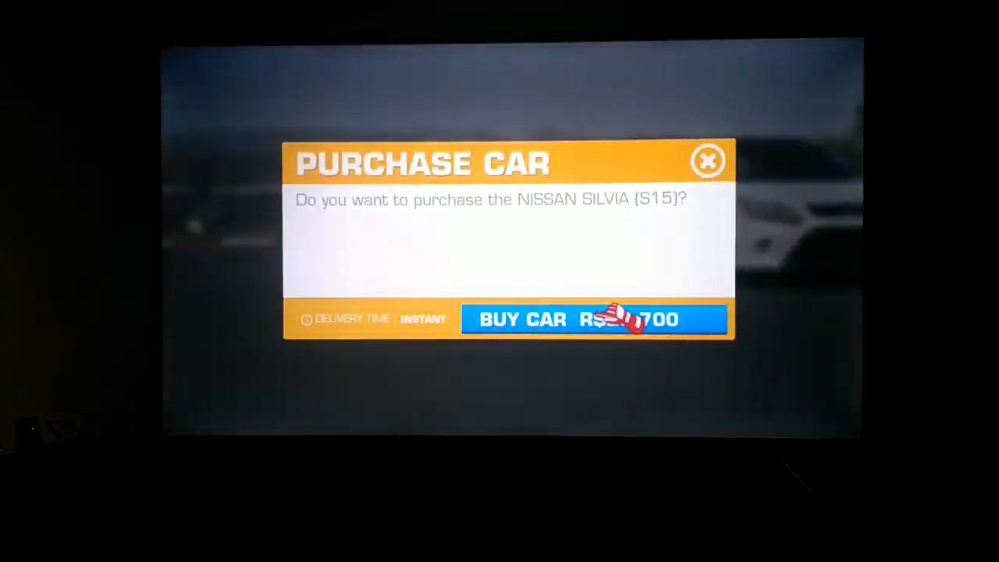
pyautogui.click(595, 320)
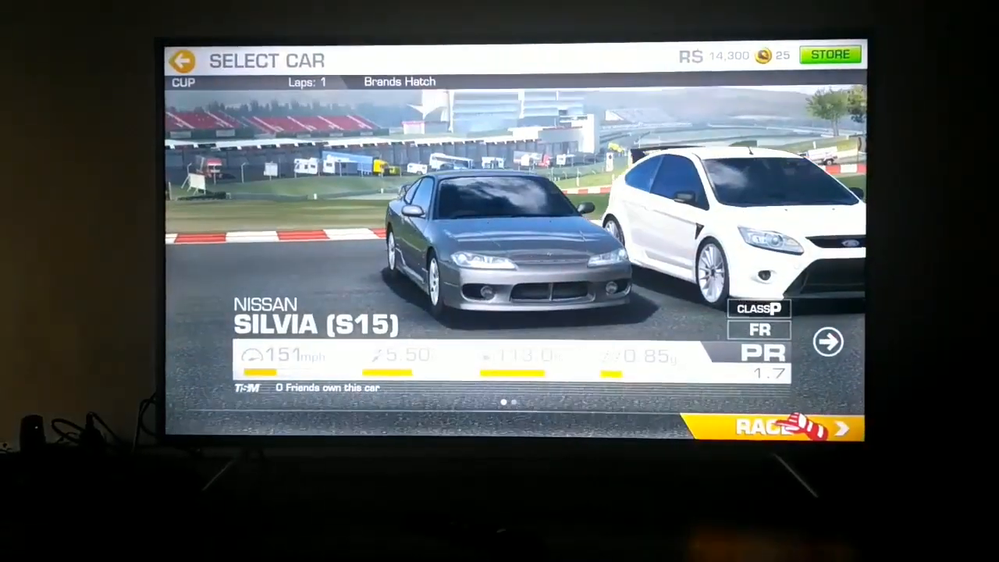
# Step: Start the Brands Hatch race with the Nissan Silvia
pyautogui.click(781, 427)
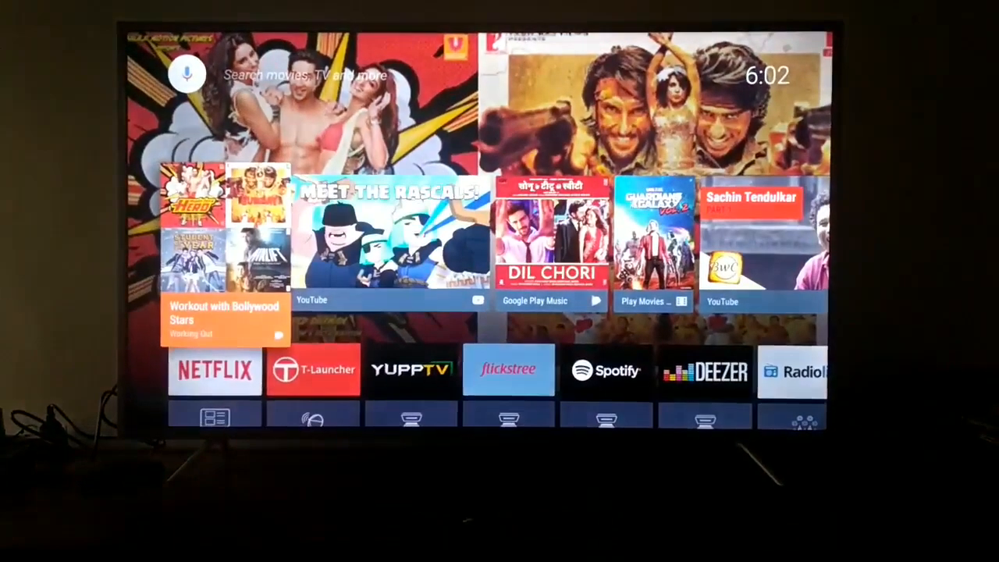
# Step: Relaunch Real Racing 3 from the Games row to its race pause screen
pyautogui.scroll(-3)
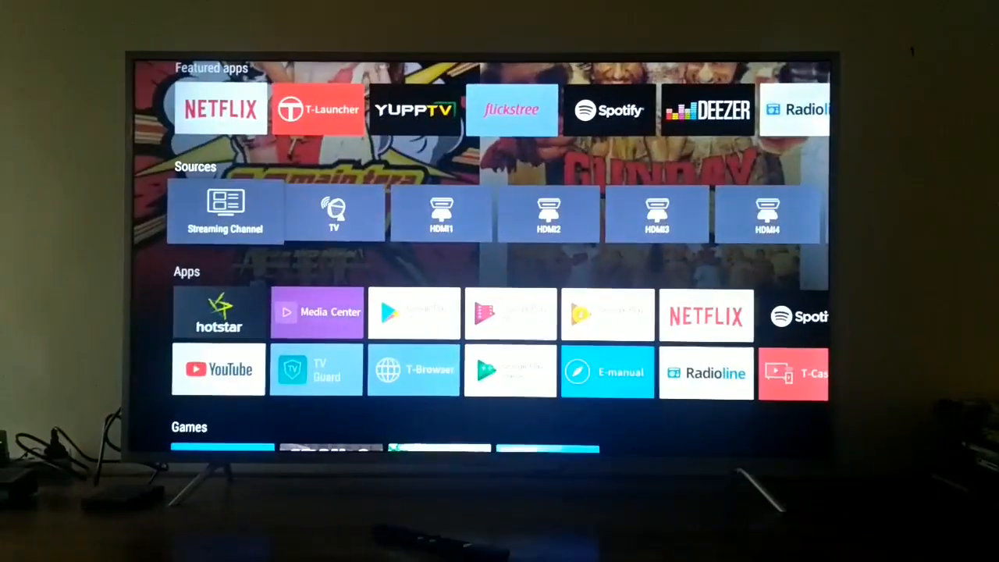
pyautogui.scroll(-3)
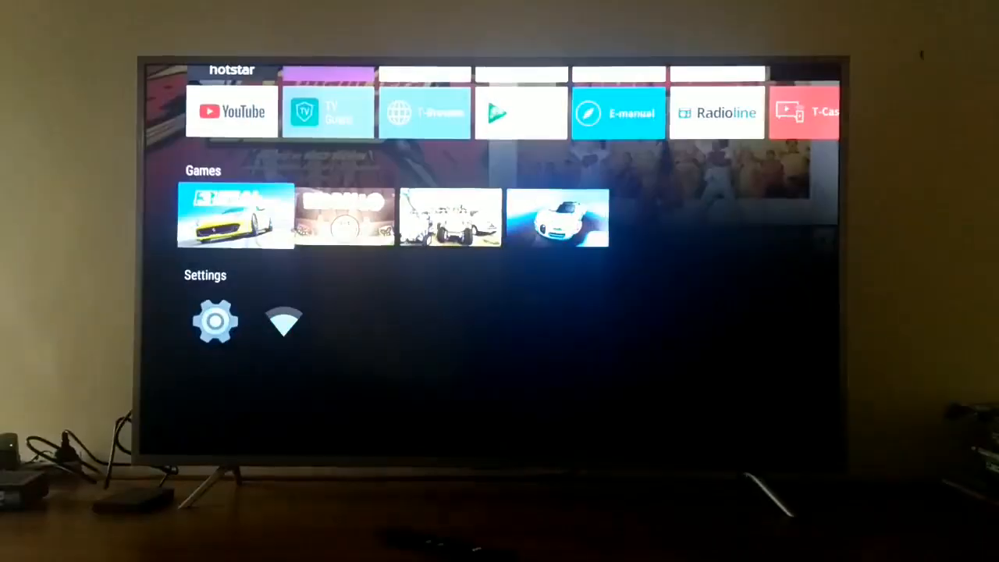
pyautogui.click(236, 217)
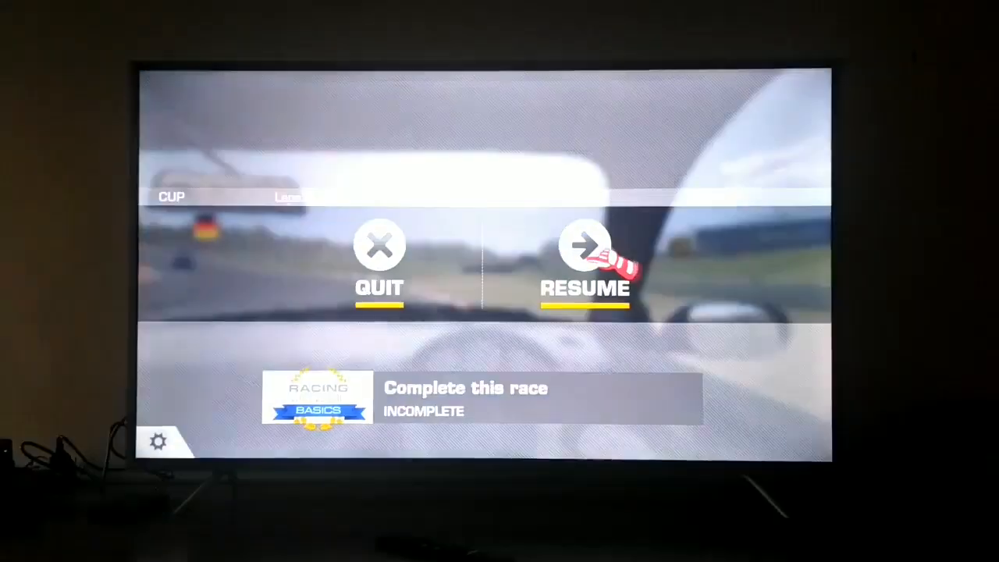
pyautogui.click(585, 250)
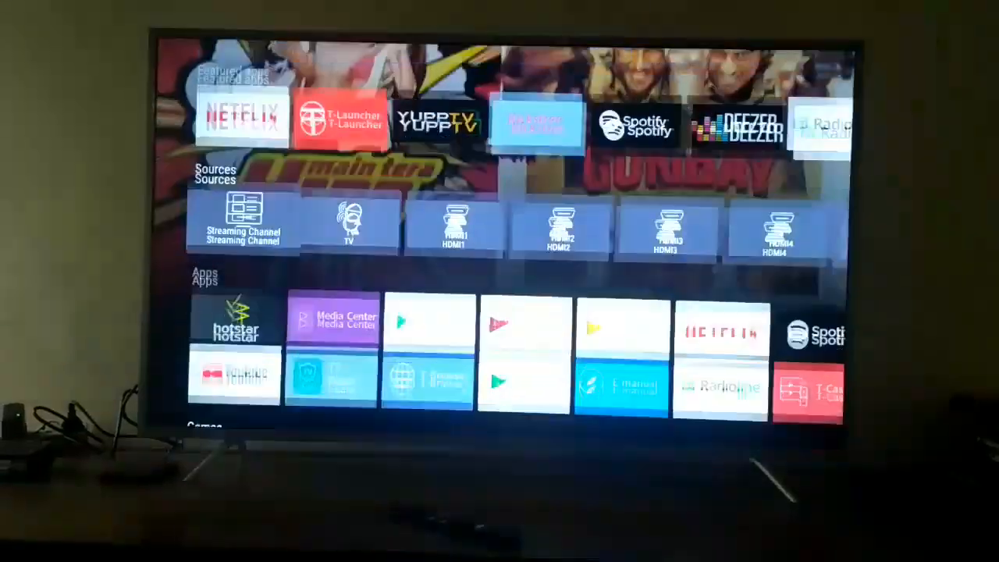
pyautogui.scroll(-3)
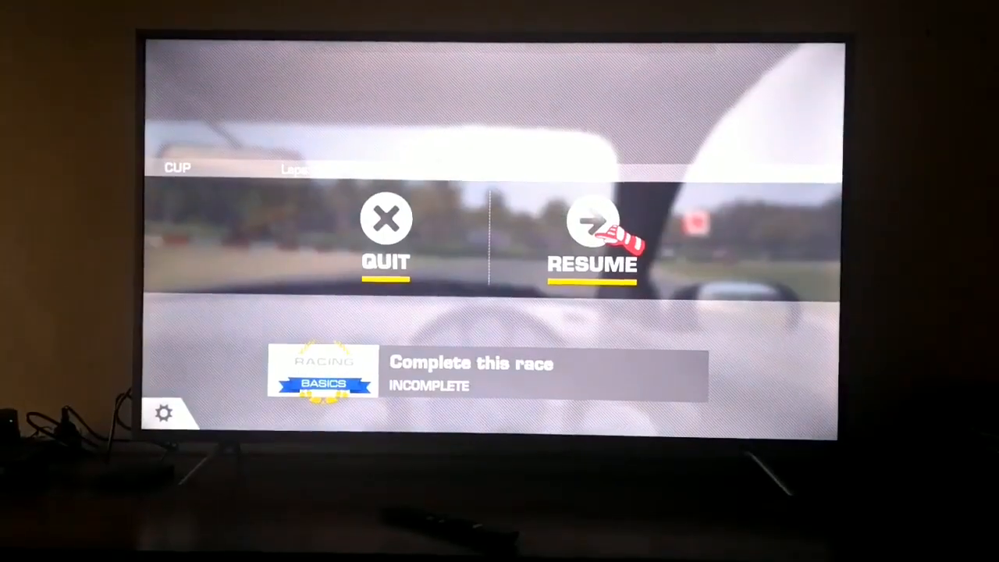
# Step: Resume the paused Real Racing 3 race
pyautogui.click(593, 219)
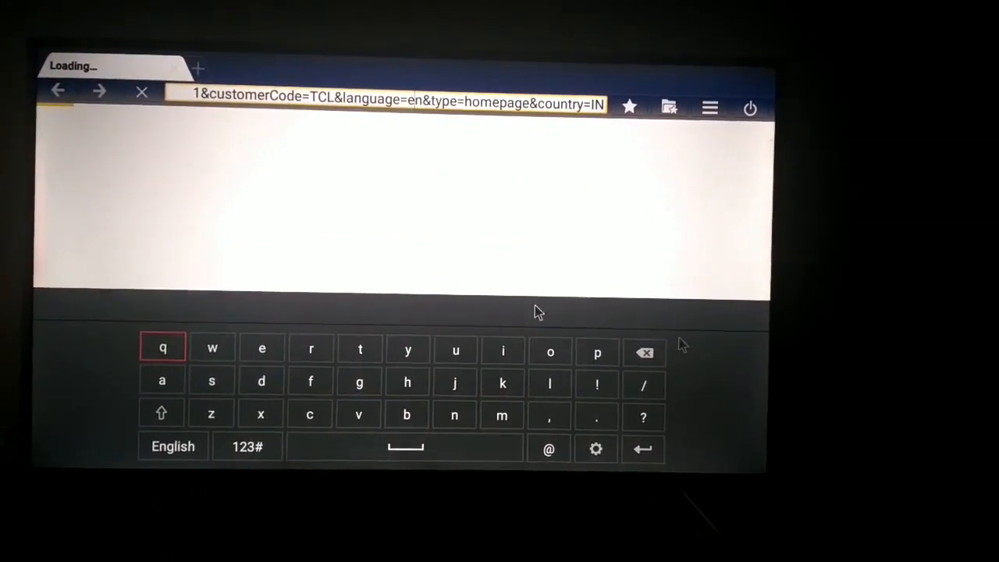
# Step: Exit T-Browser from the TCL Indonesia Facebook page, confirming OK
pyautogui.click(645, 352)
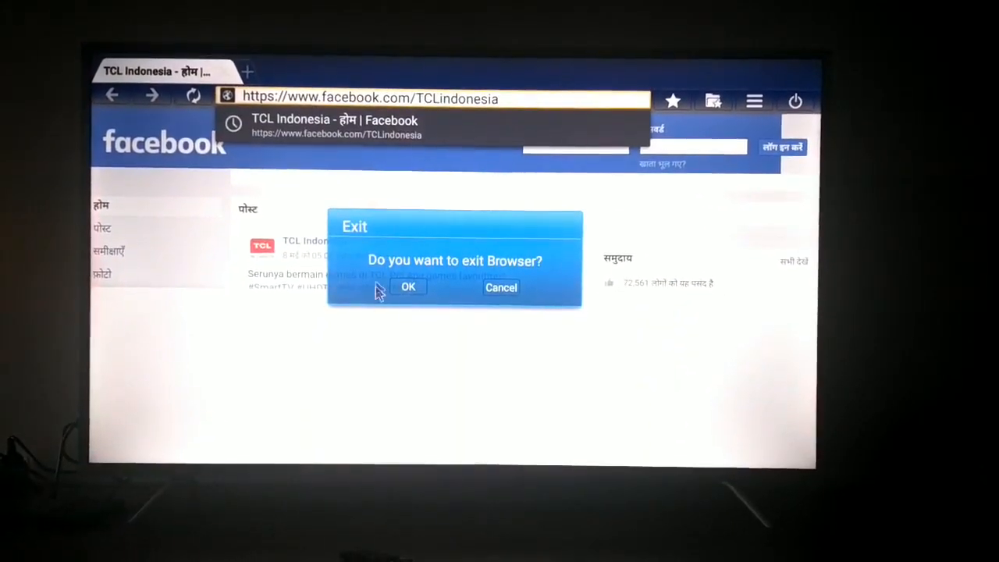
pyautogui.click(408, 286)
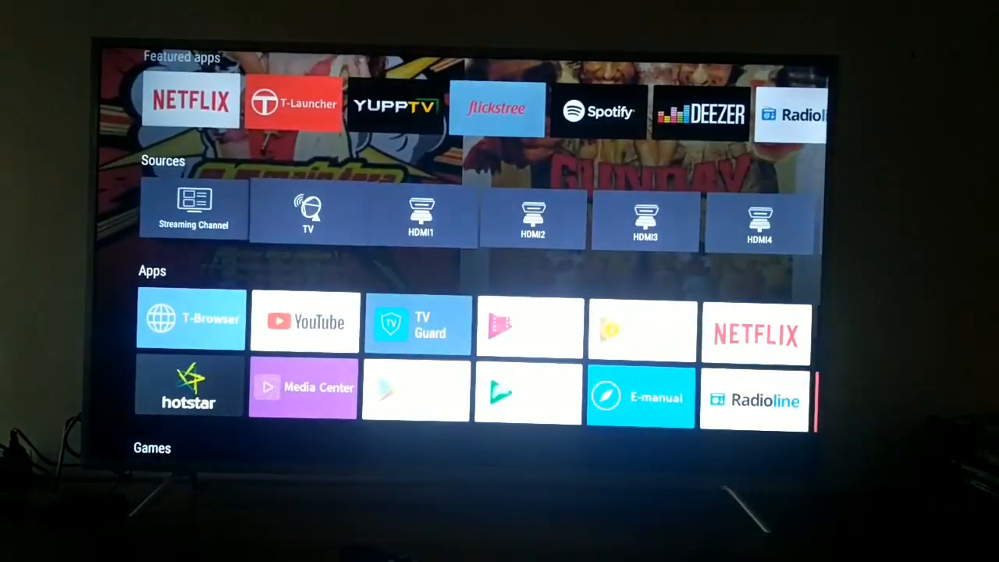
# Step: Open TV Guard from the Apps row, showing 2.14 GB used of 10.21 GB
pyautogui.scroll(-3)
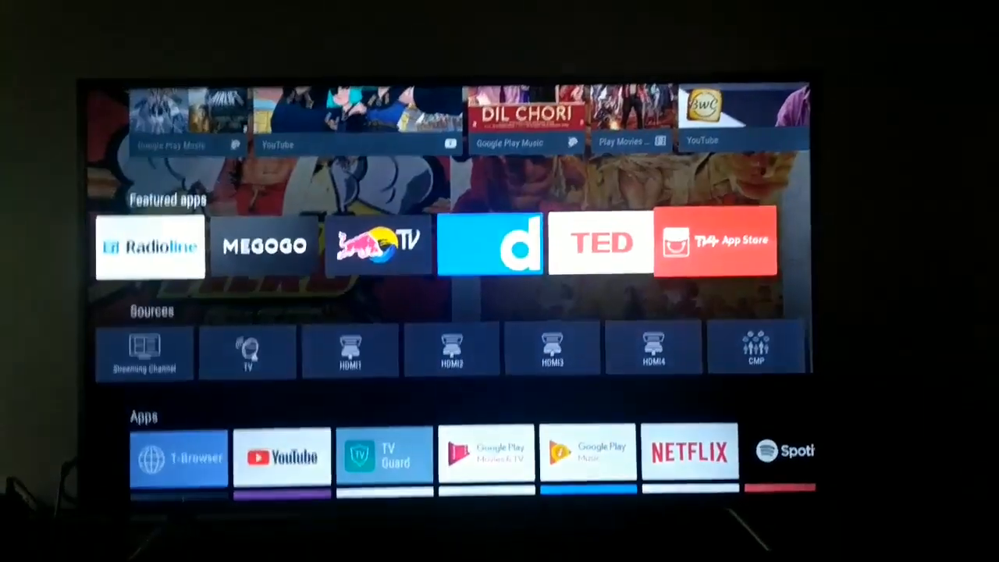
pyautogui.scroll(-3)
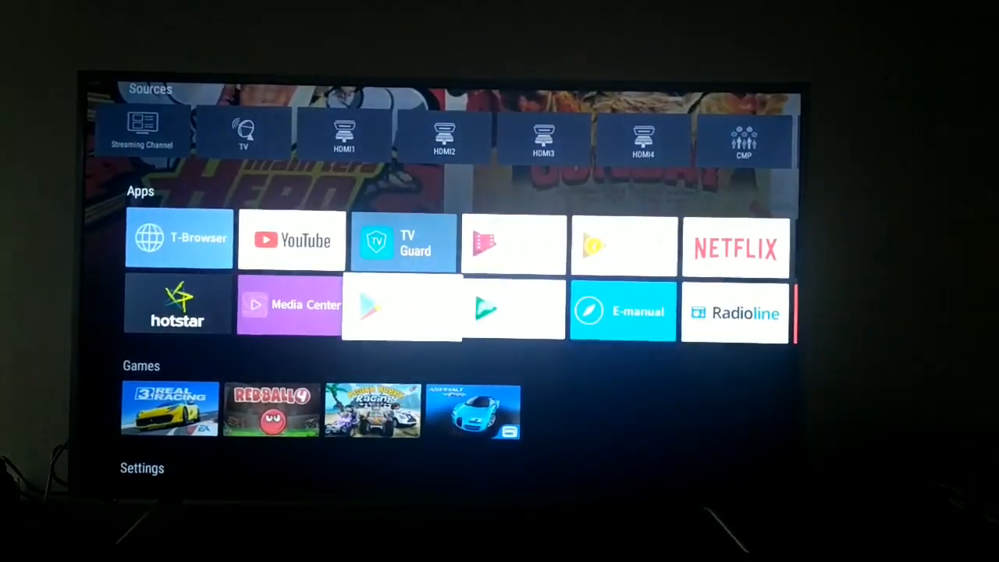
pyautogui.click(403, 240)
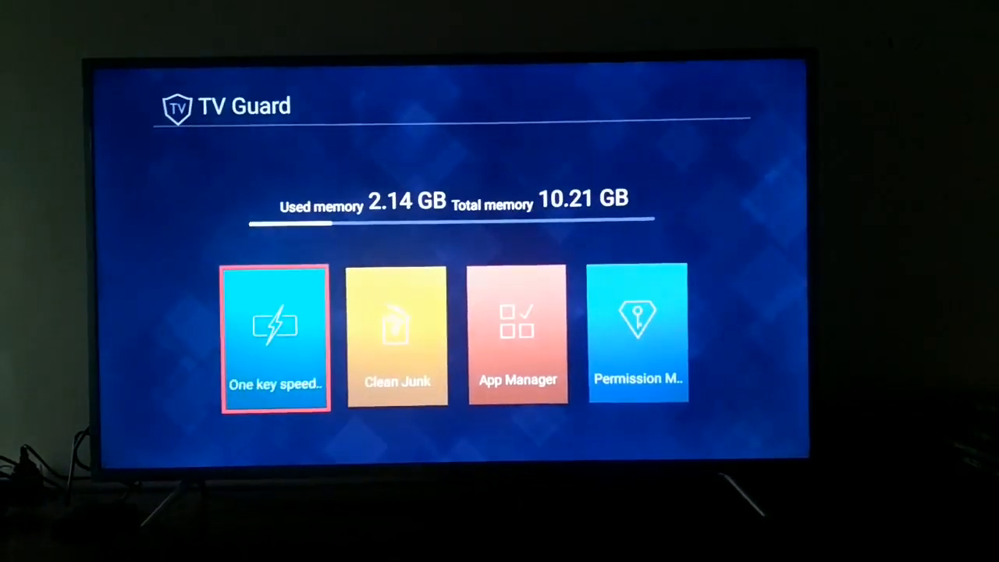
pyautogui.click(274, 336)
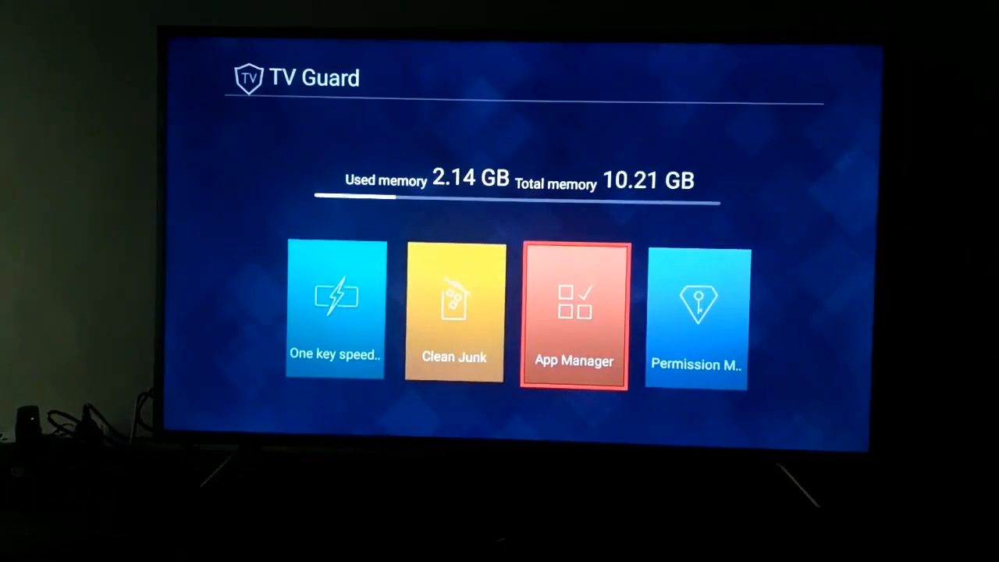
pyautogui.click(573, 312)
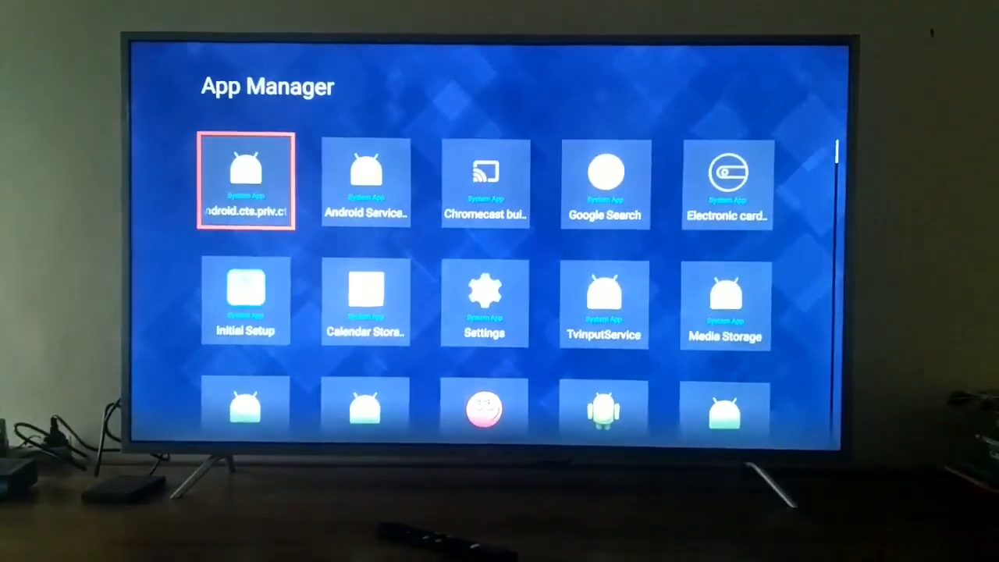
pyautogui.scroll(-3)
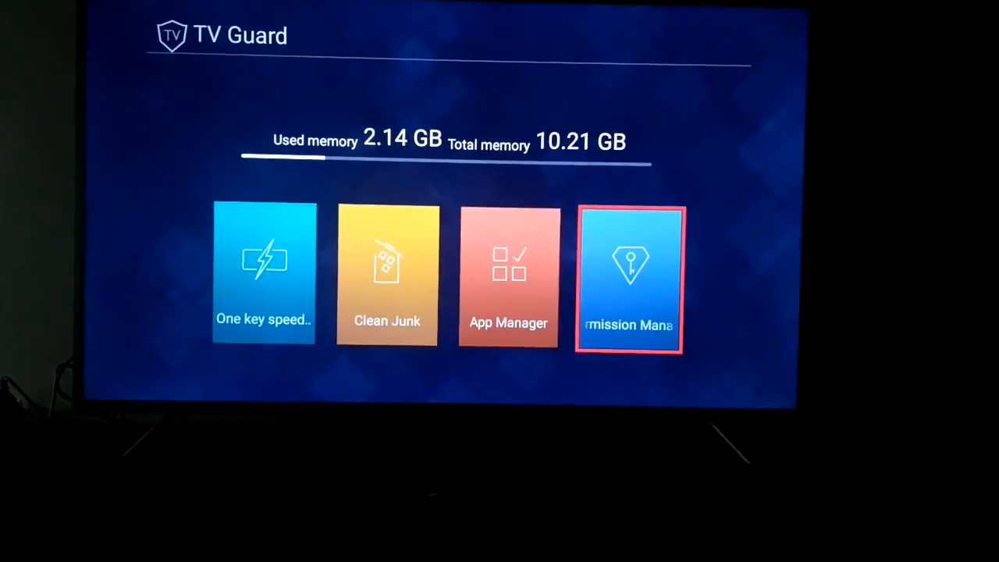
pyautogui.press('Left')
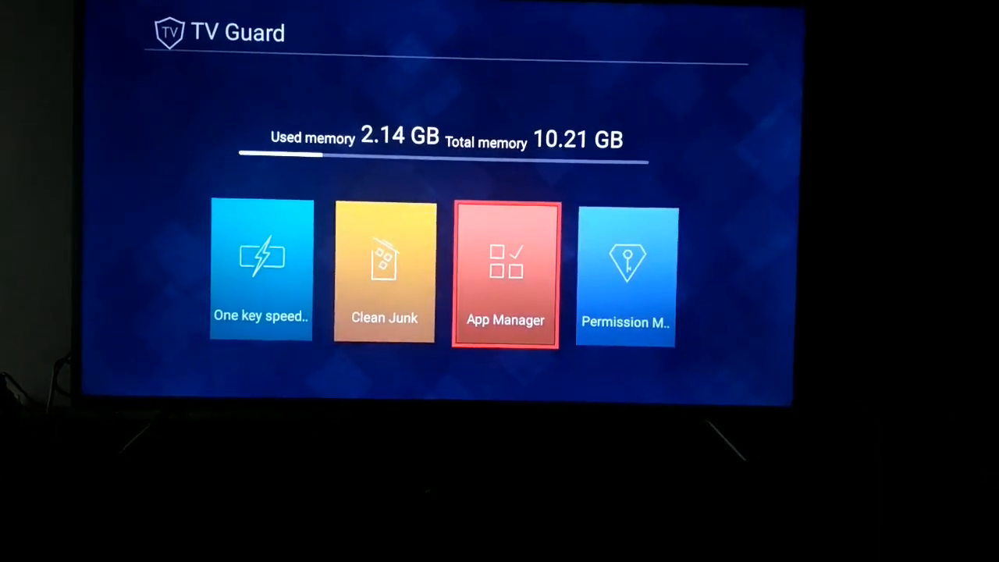